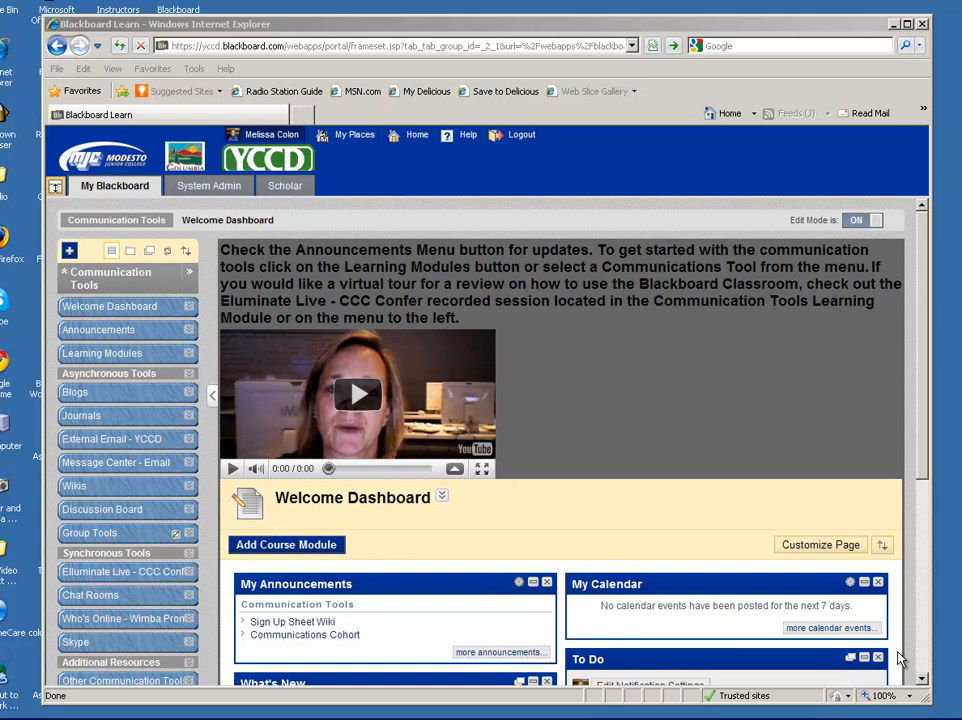
{"action": "mouse_move", "coordinate": [805, 648]}
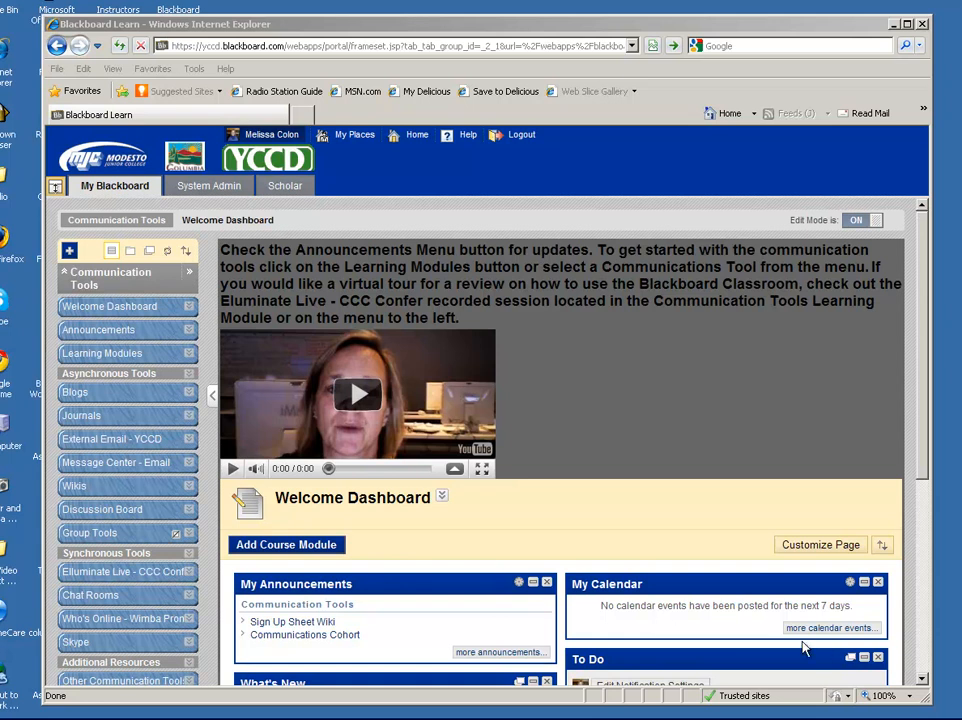
{"action": "mouse_move", "coordinate": [90, 488]}
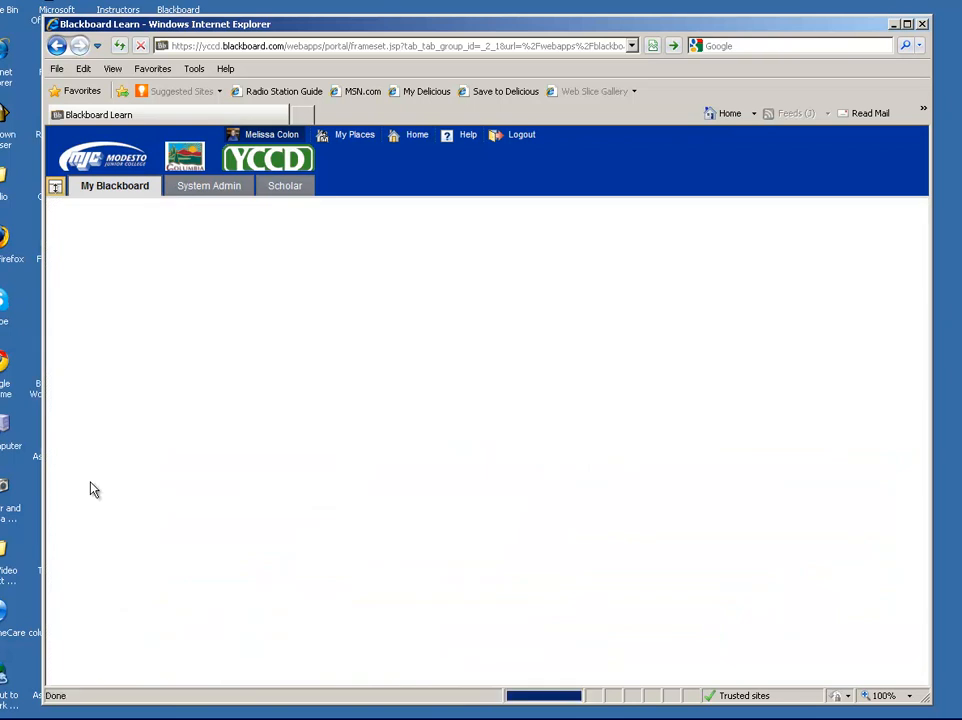
Go to the course's Wikis page from the course menu
{"action": "left_click", "coordinate": [76, 485]}
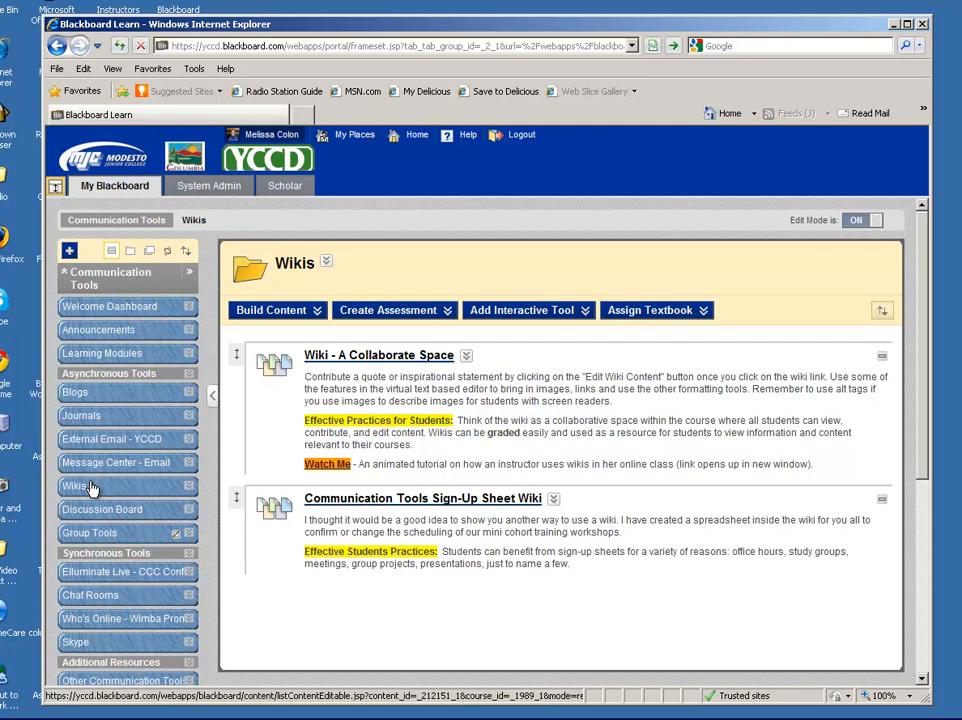
{"action": "mouse_move", "coordinate": [322, 609]}
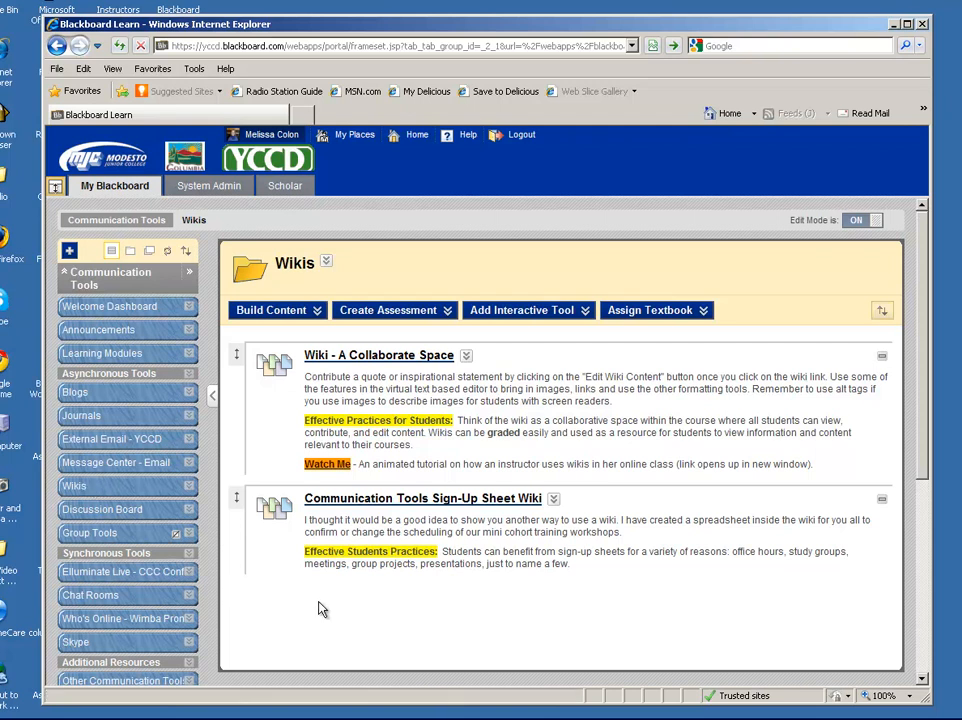
{"action": "mouse_move", "coordinate": [424, 498]}
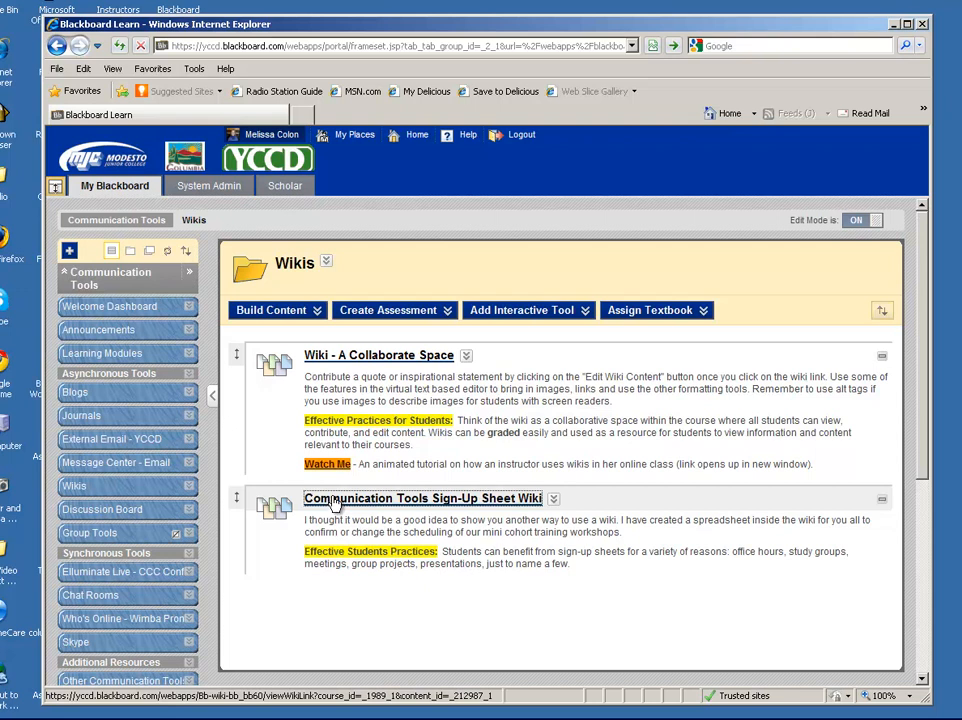
Open the Communication Tools Sign-Up Sheet Wiki and scroll to its scheduling table
{"action": "left_click", "coordinate": [423, 498]}
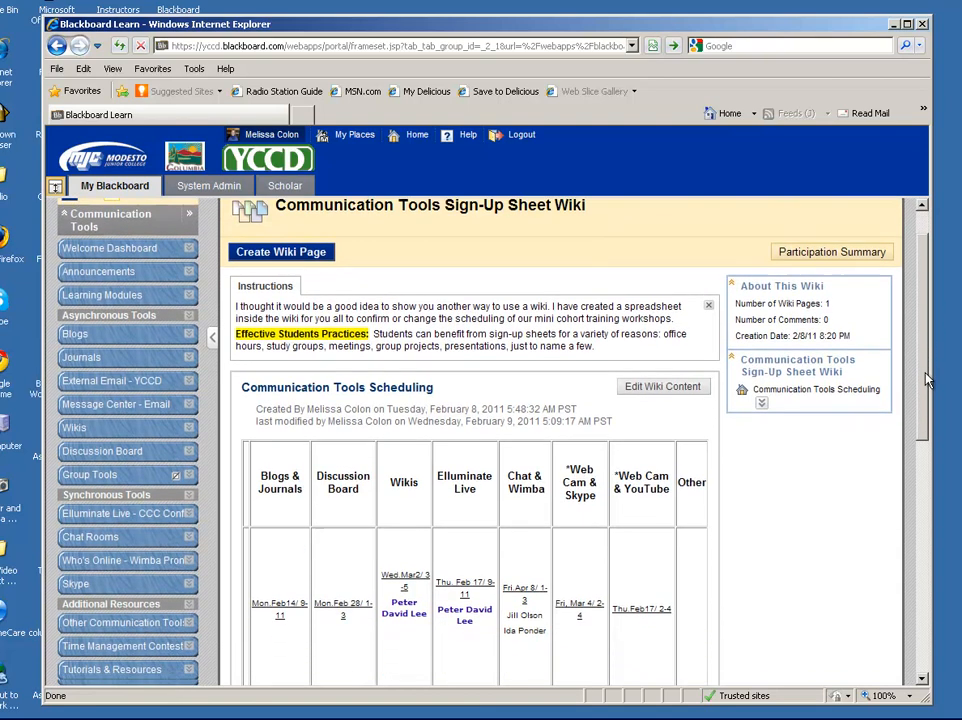
{"action": "scroll", "scroll_direction": "down", "scroll_amount": 3}
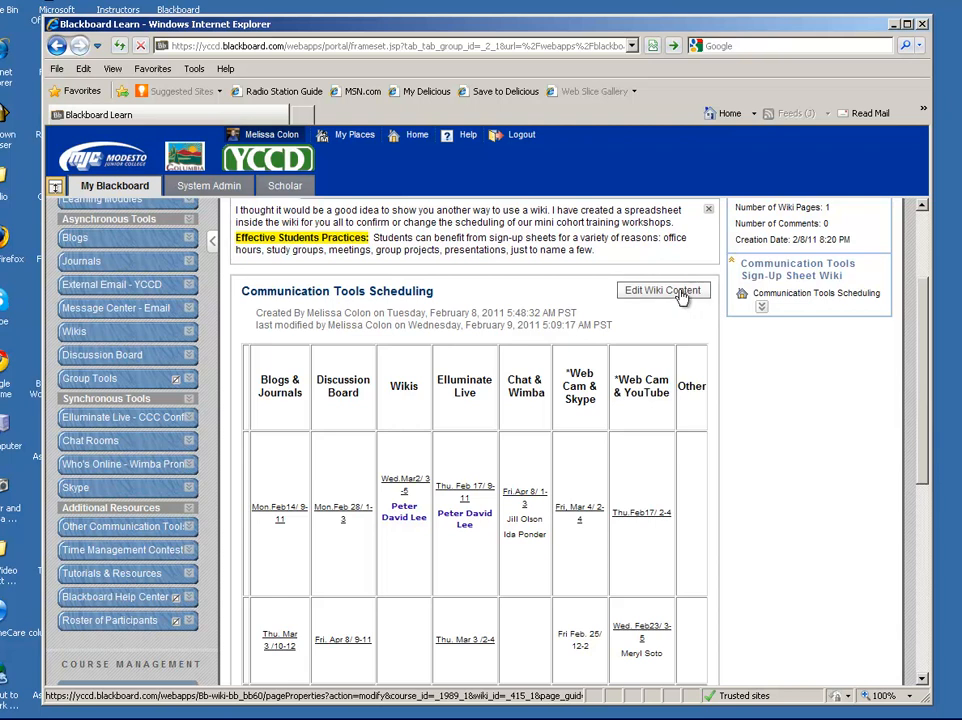
Edit the Communication Tools Scheduling page's content and scroll to the sign-up table
{"action": "left_click", "coordinate": [662, 290]}
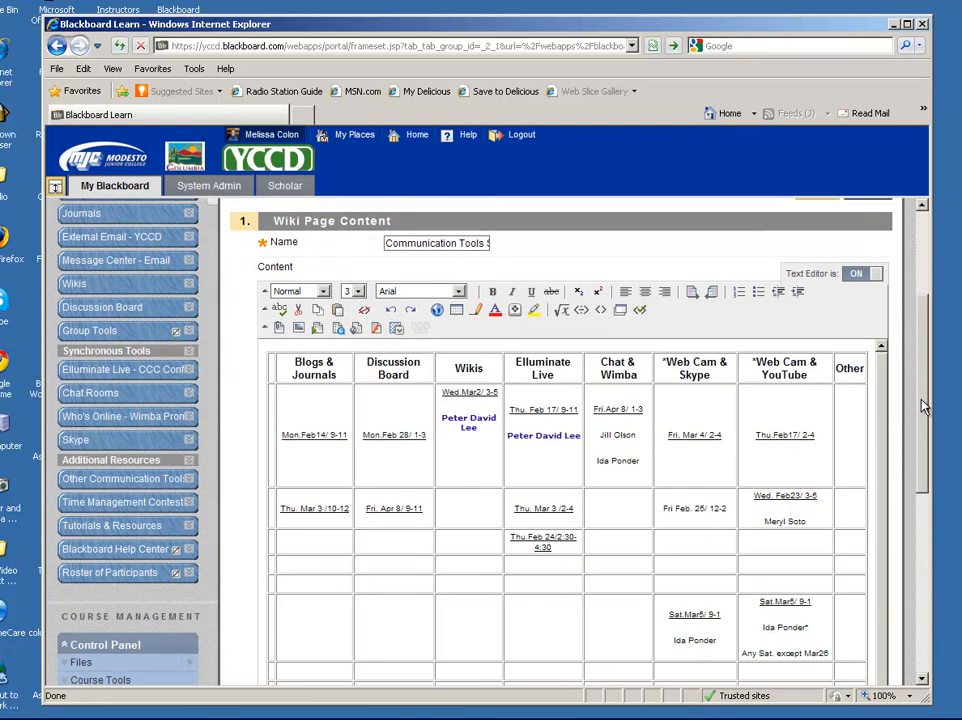
{"action": "scroll", "scroll_direction": "down", "scroll_amount": 3}
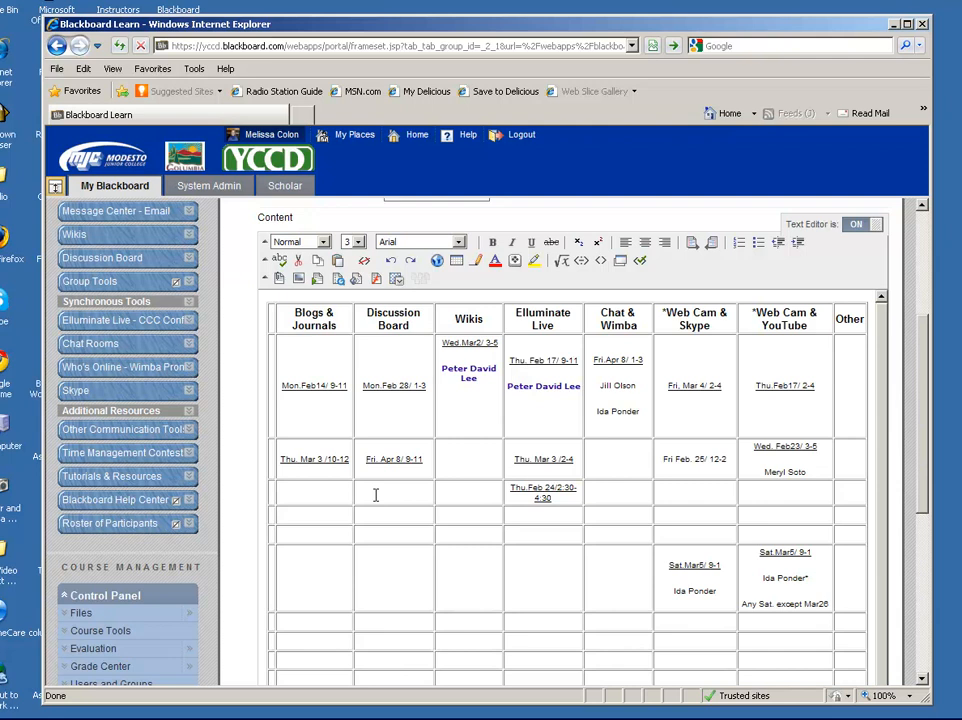
{"action": "mouse_move", "coordinate": [376, 421]}
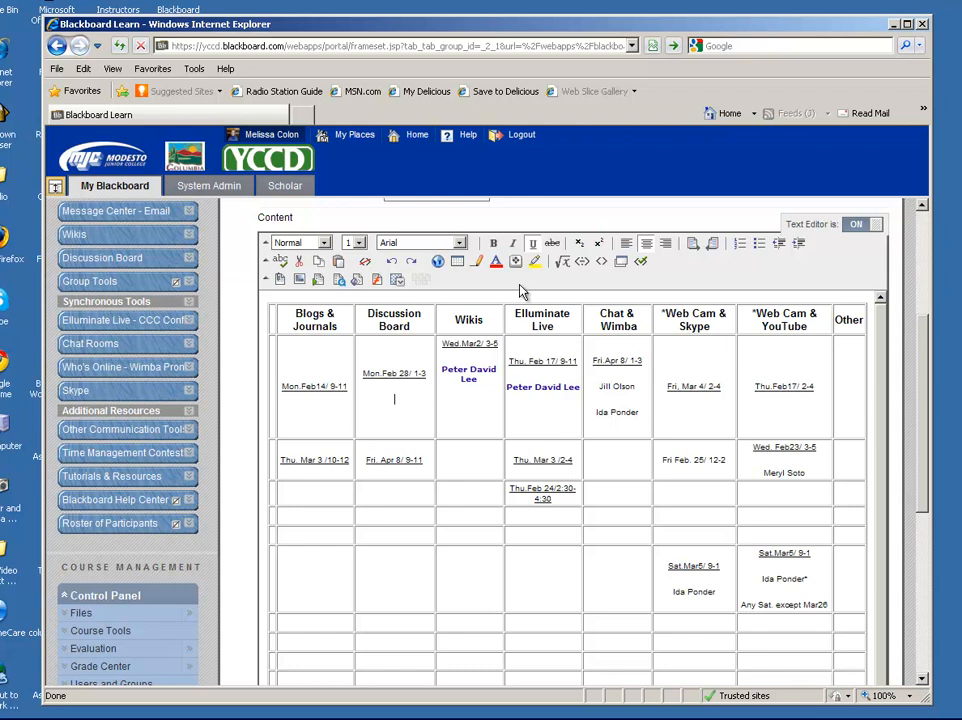
{"action": "mouse_move", "coordinate": [533, 243]}
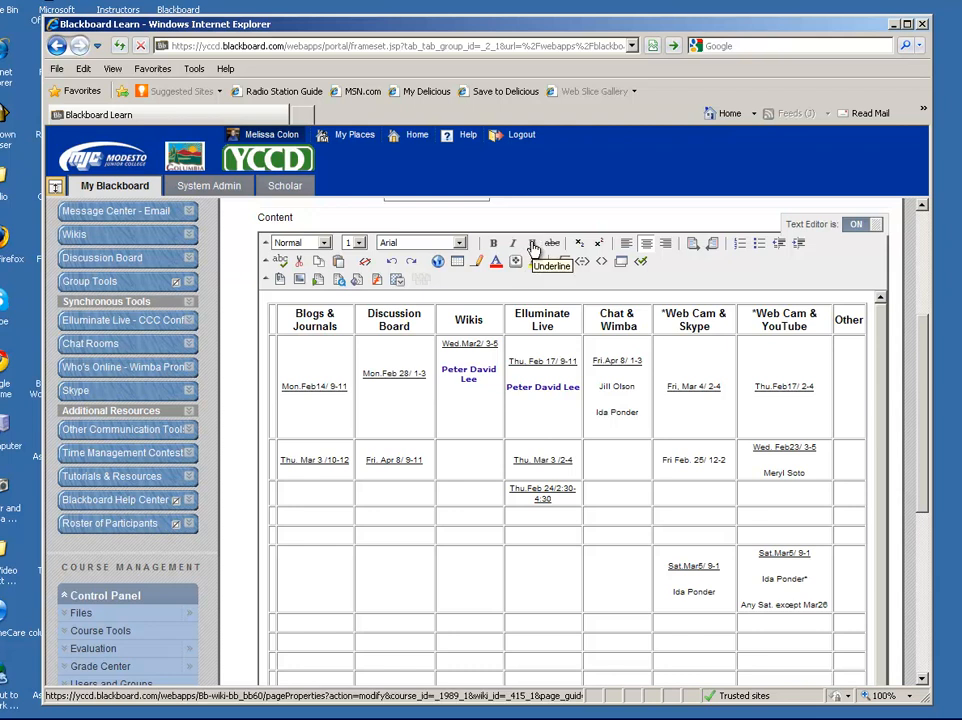
Enter the name under the Discussion Board Mon. Feb 28, 1–3 slot
{"action": "type", "text": "Melissa Colon"}
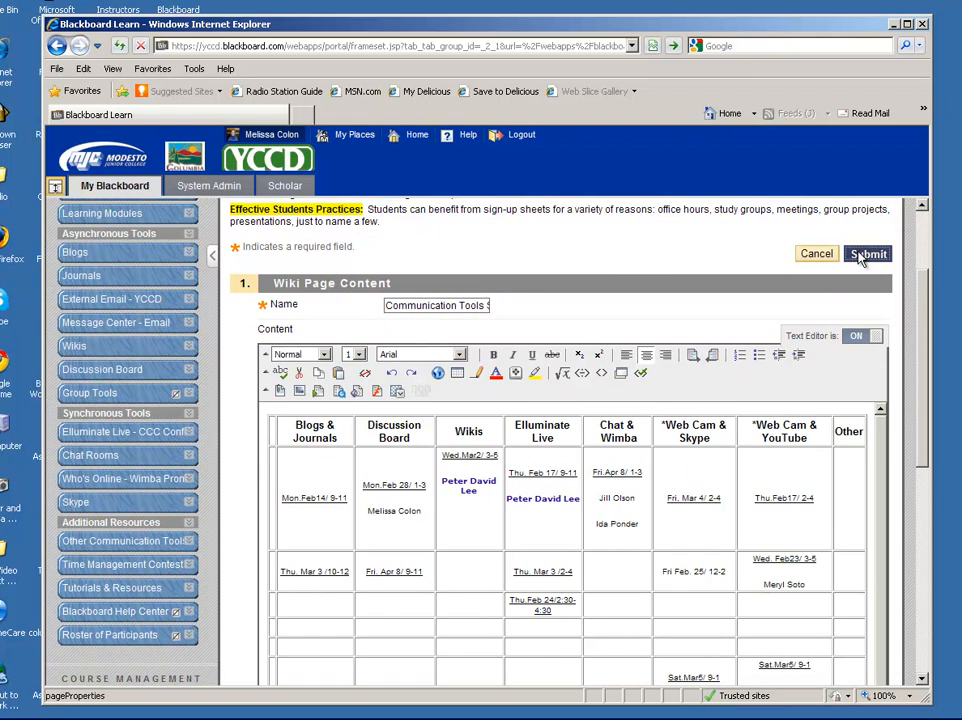
Submit the wiki edit and check the name in the updated table
{"action": "left_click", "coordinate": [867, 253]}
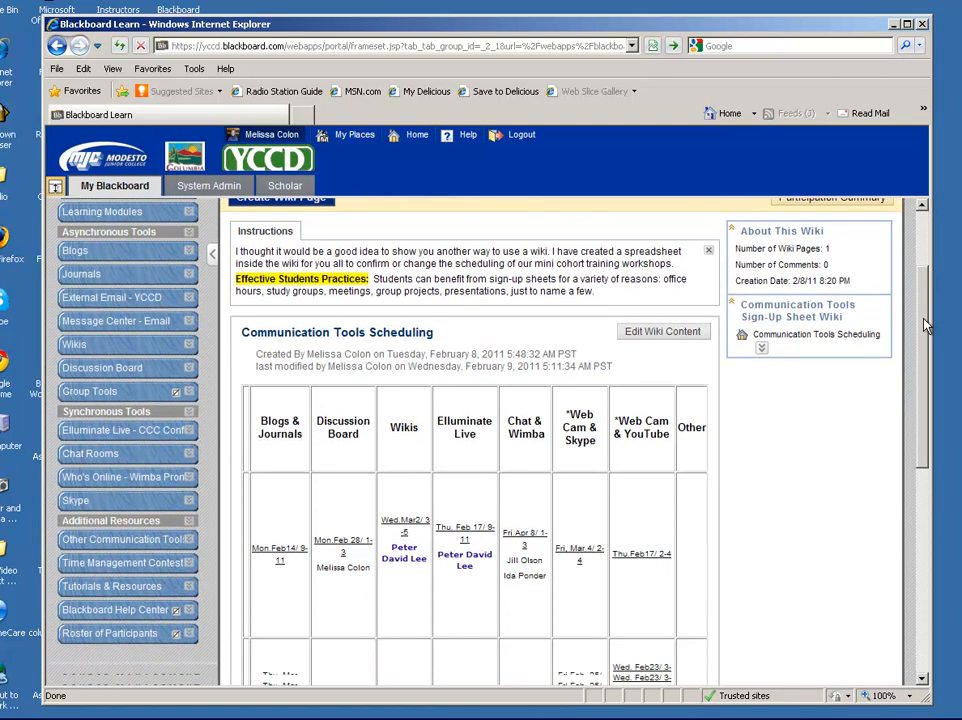
{"action": "scroll", "scroll_direction": "down", "scroll_amount": 3}
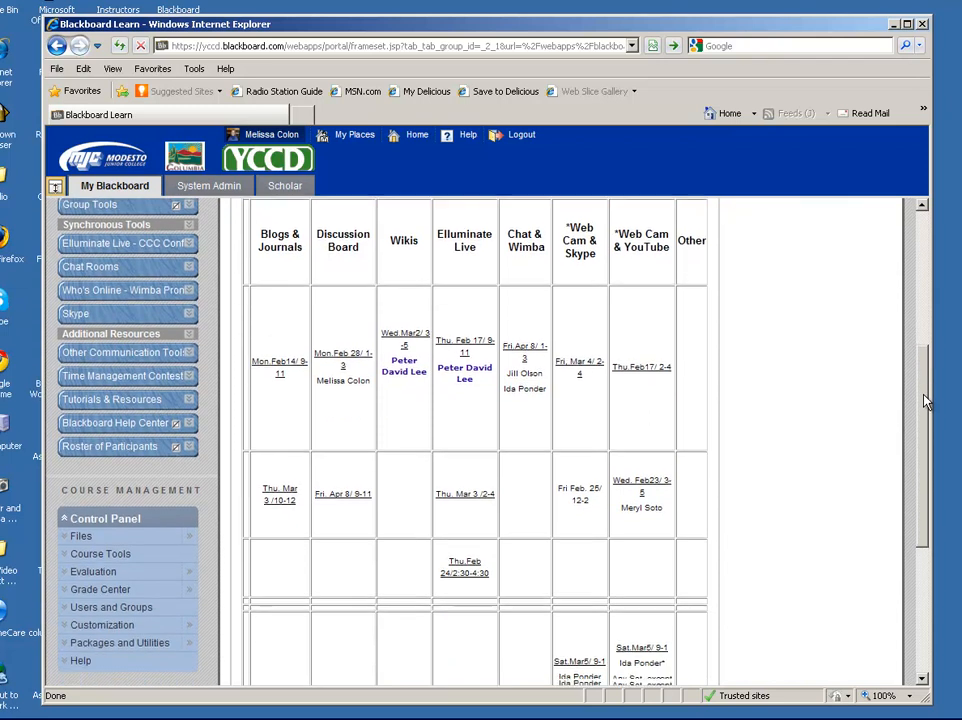
{"action": "scroll", "scroll_direction": "down", "scroll_amount": 3}
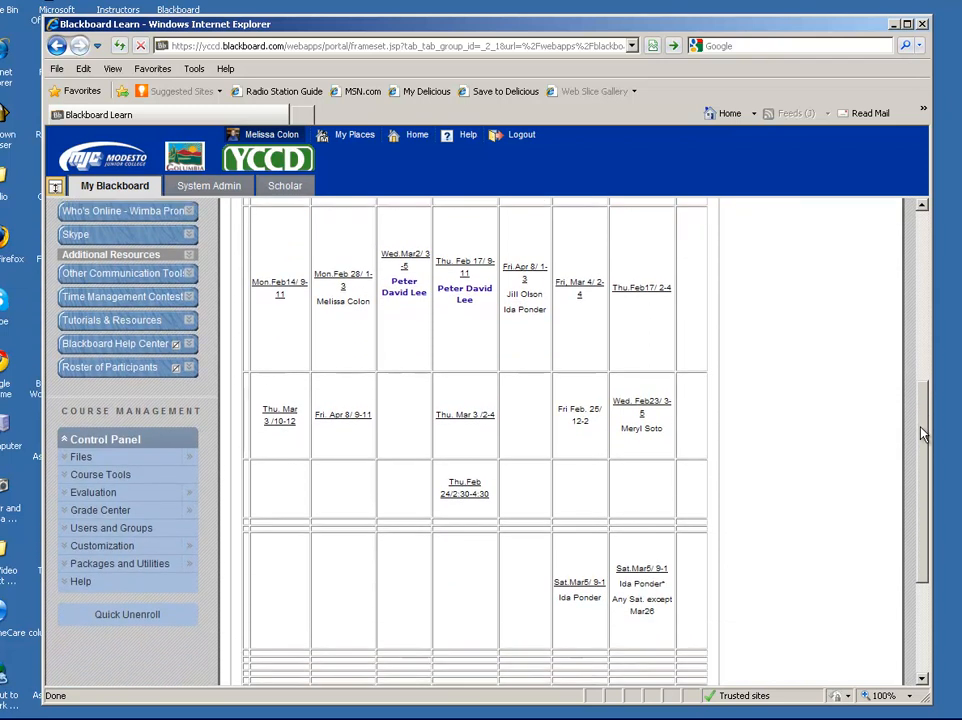